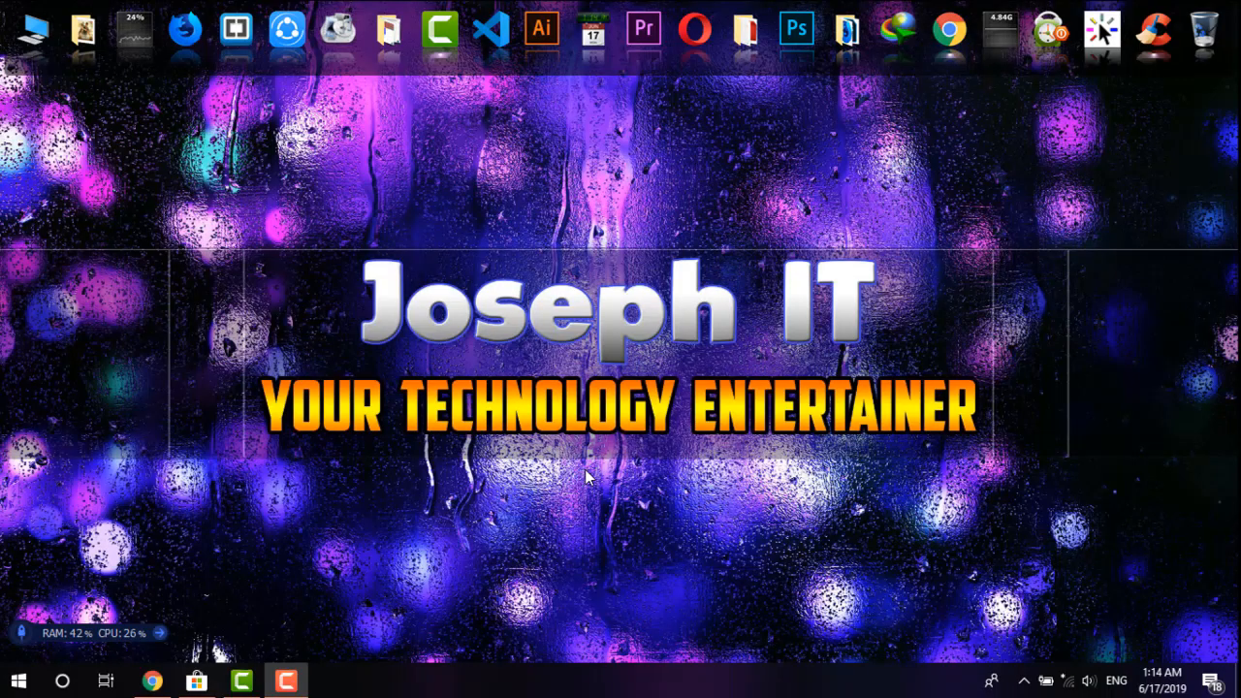
- Launch Microsoft Store from the Start menu
click(18, 679)
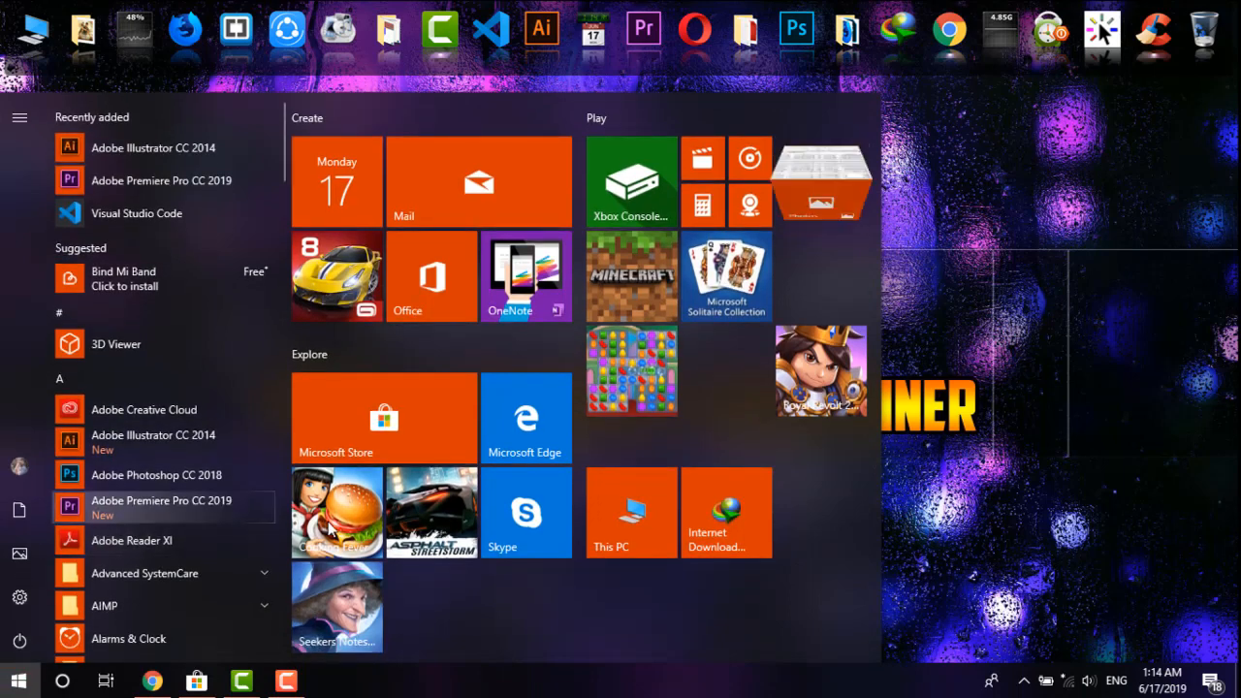
click(383, 419)
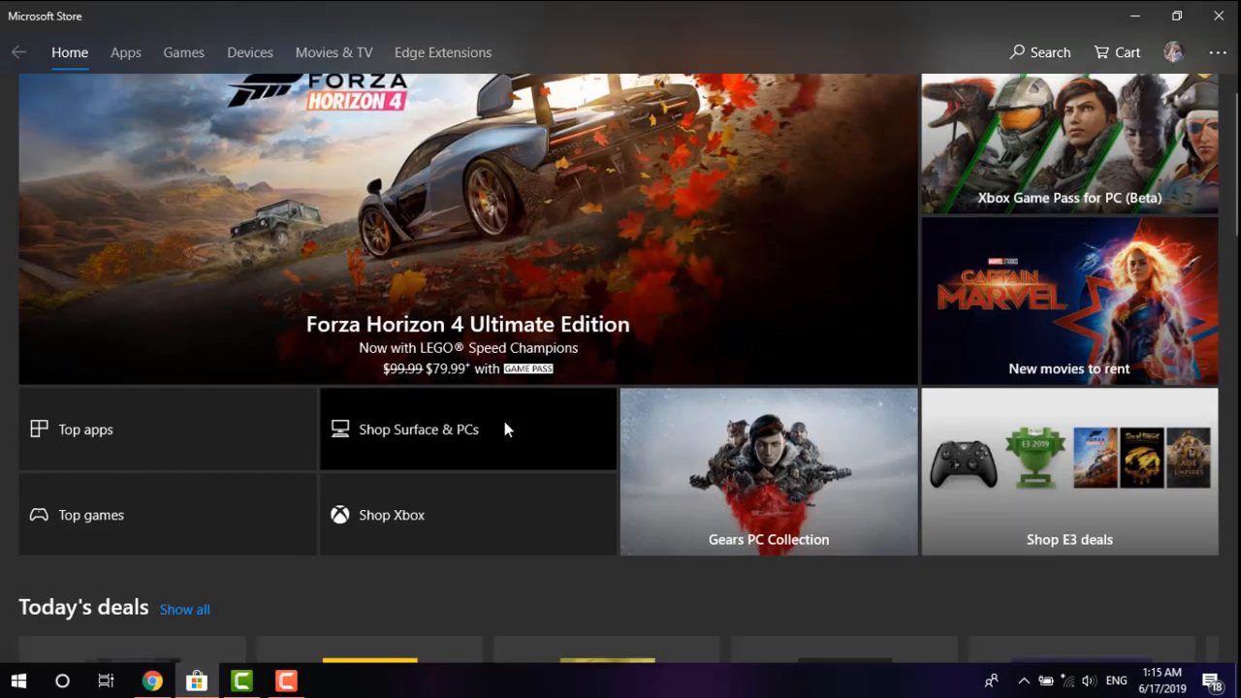
- Search the store for 'mes' and pick the messenger suggestion
scroll(down, 3)
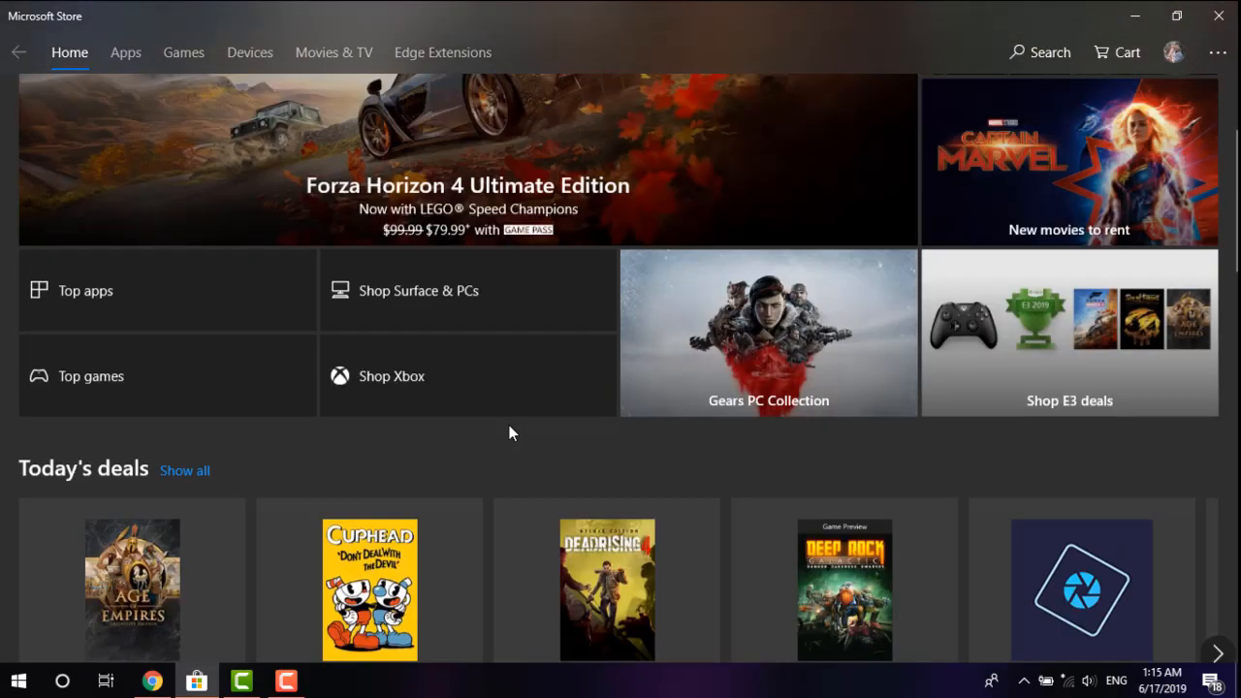
click(1039, 51)
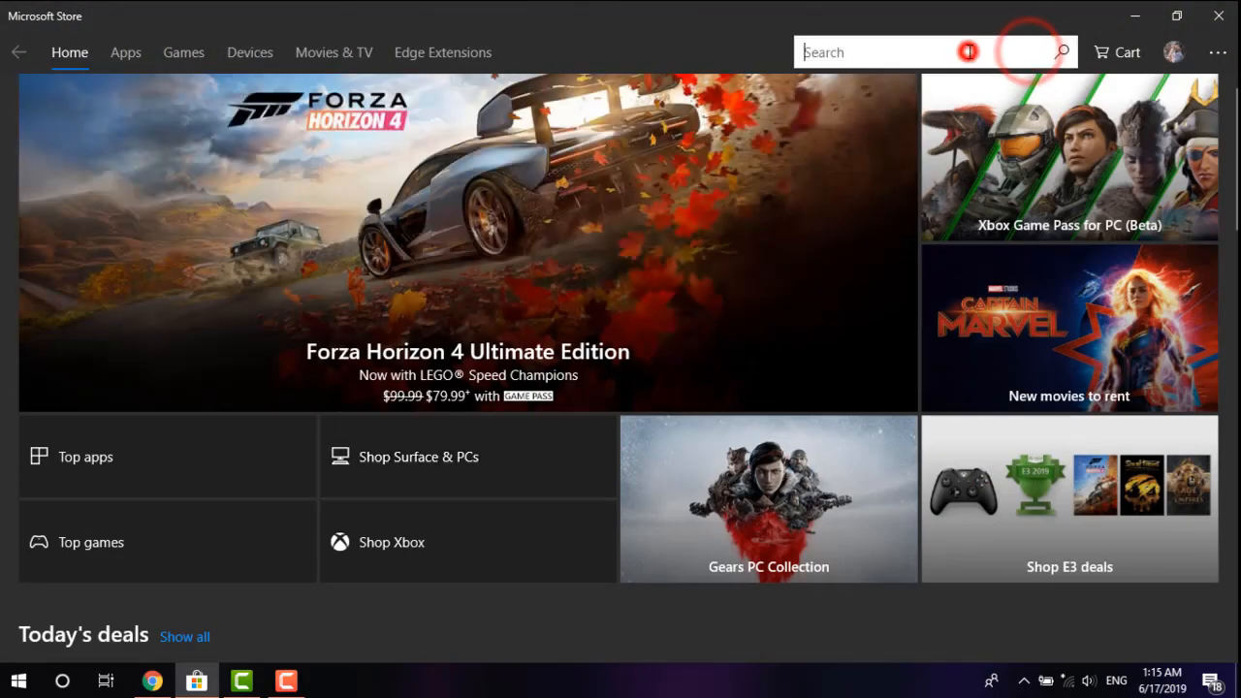
text(mes)
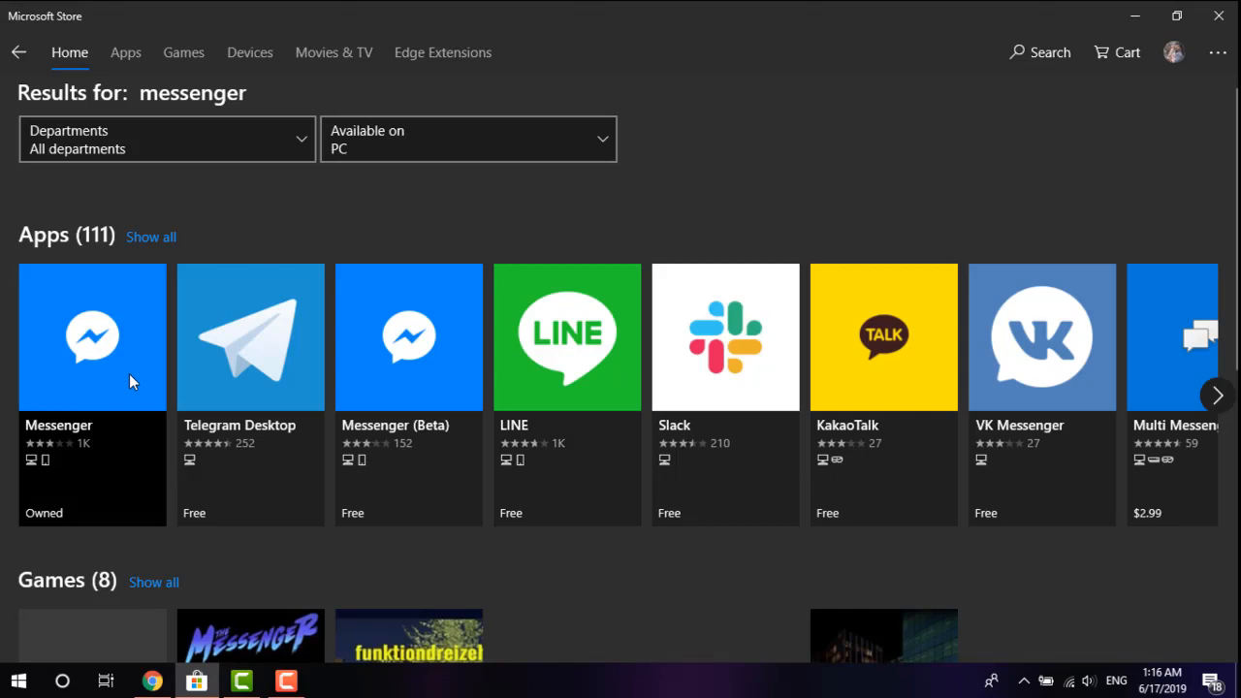
- Show the Messenger product page from the Apps results
click(93, 338)
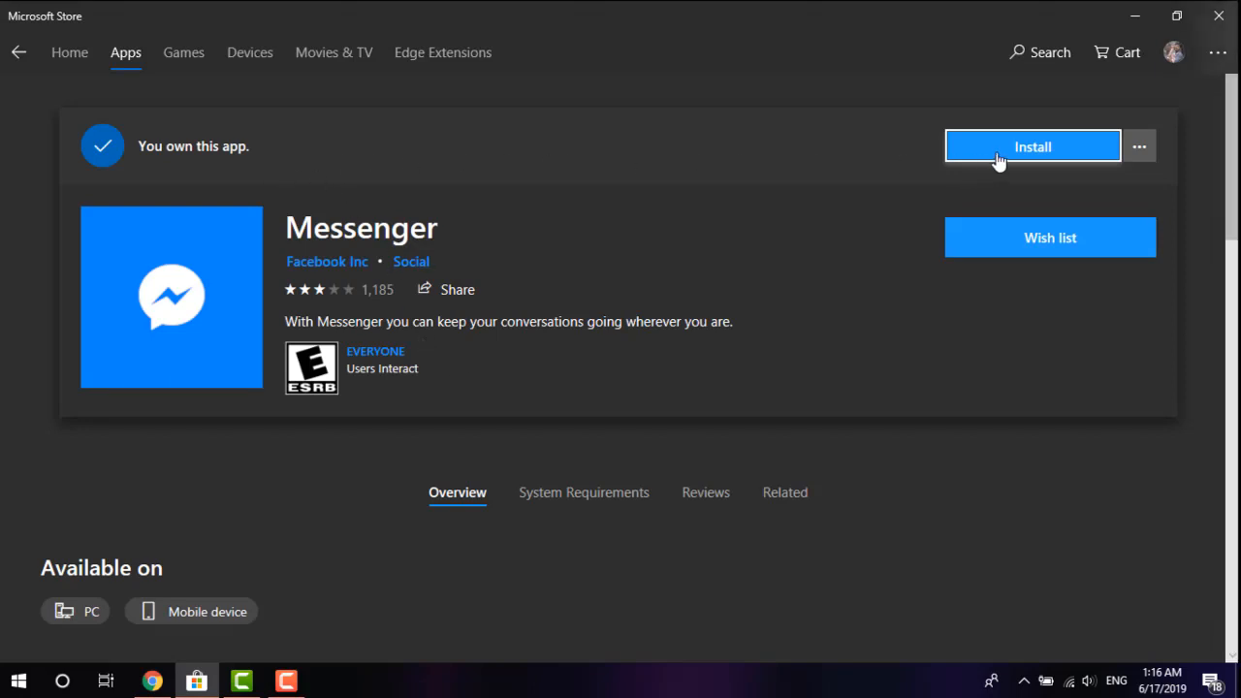
mouse_move(1035, 178)
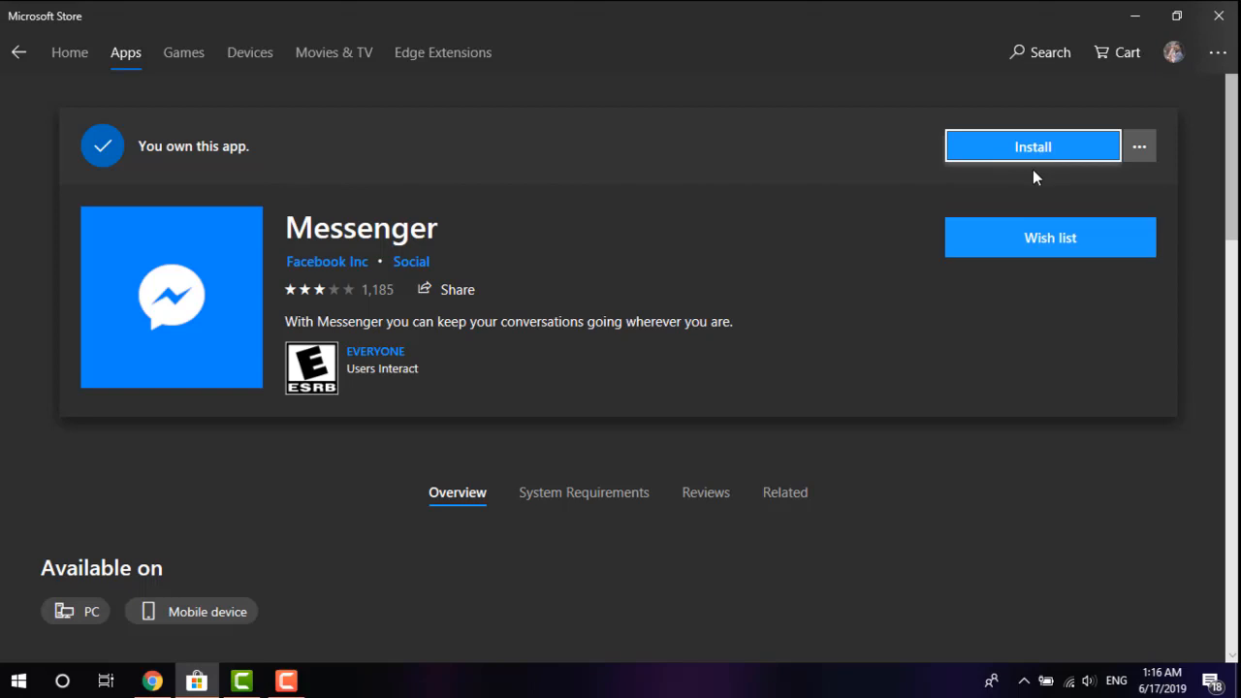
mouse_move(1031, 180)
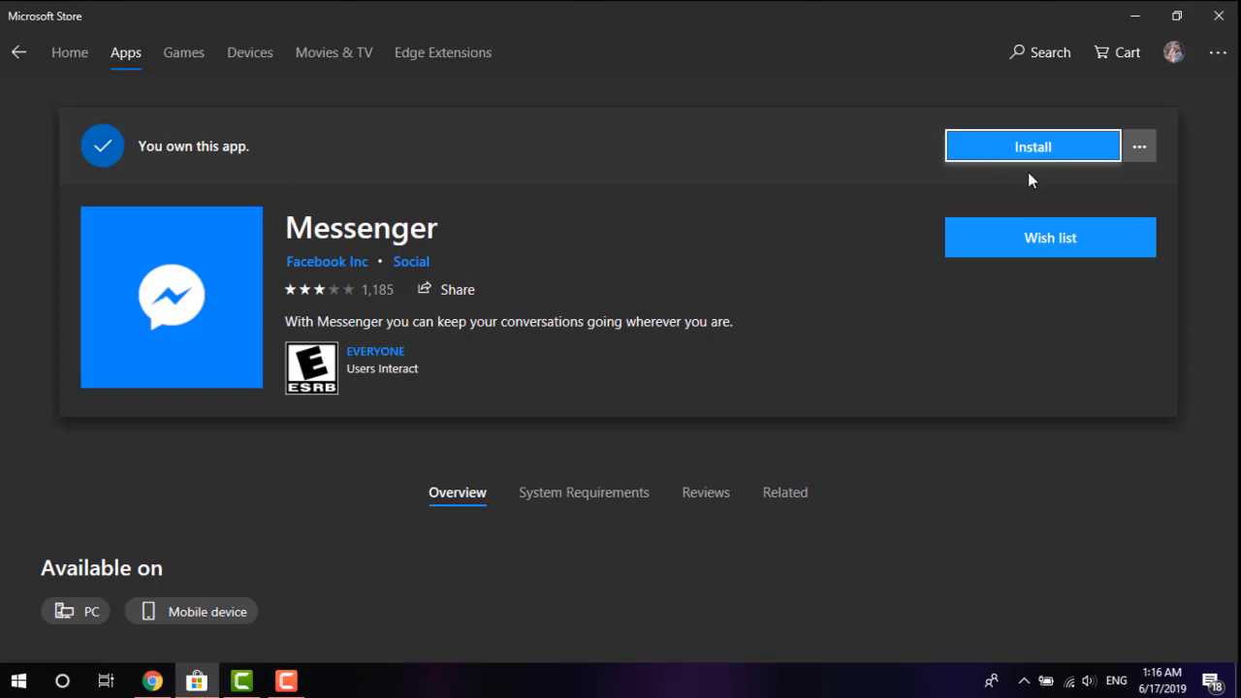
click(1031, 148)
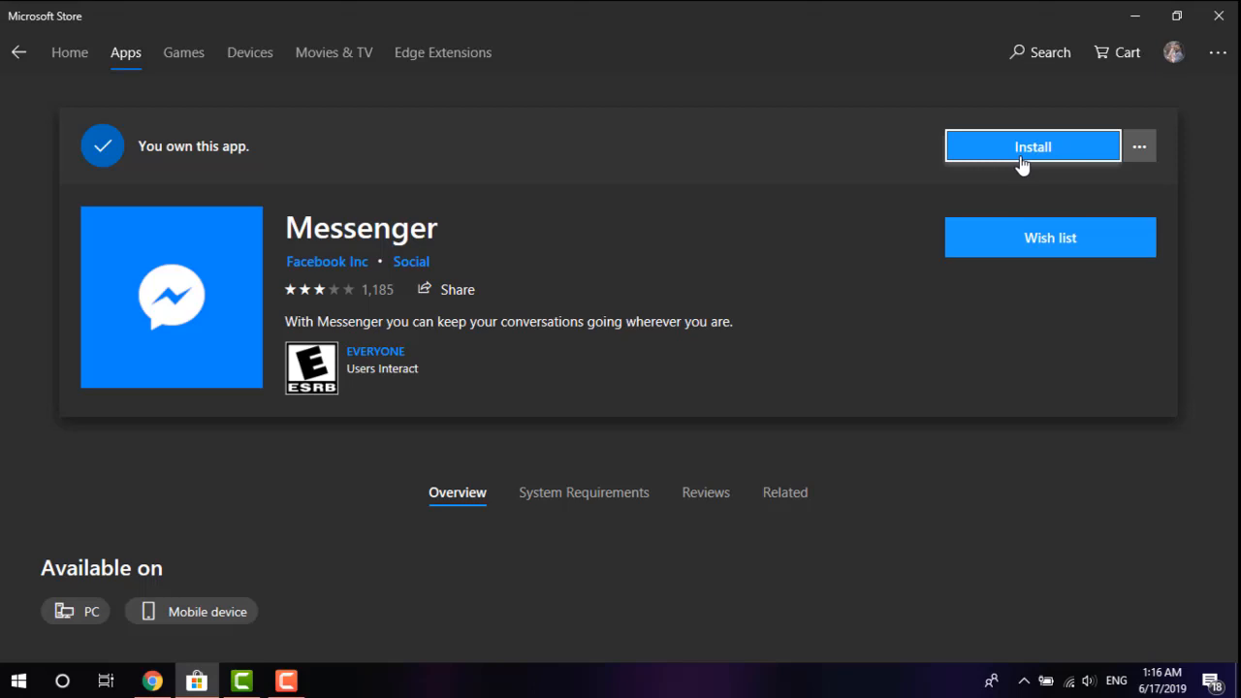
- Install Messenger and let the 303.5 MB download run
click(1031, 148)
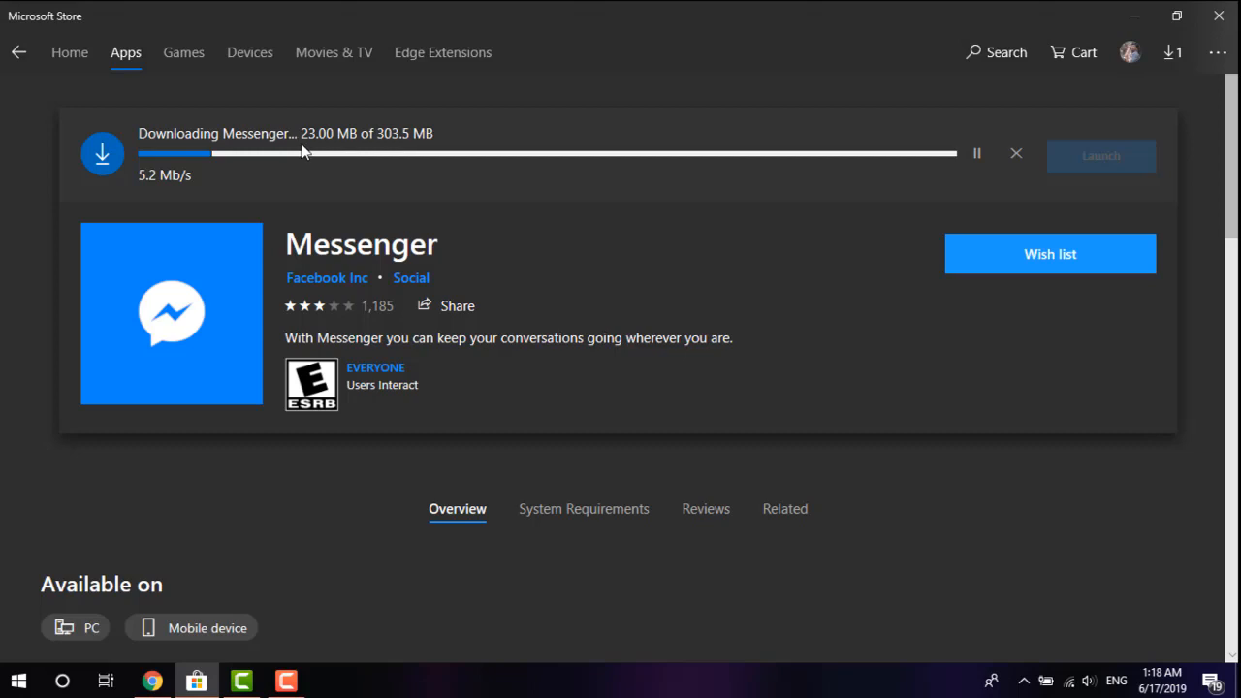
mouse_move(407, 153)
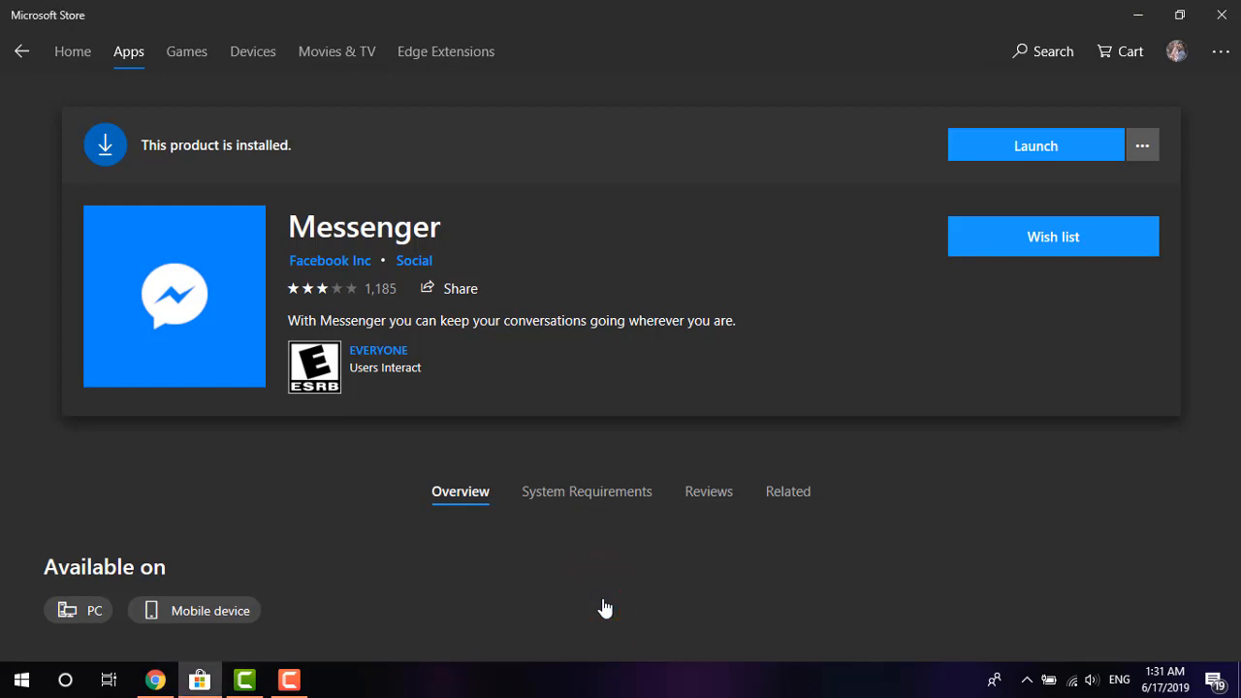
mouse_move(269, 248)
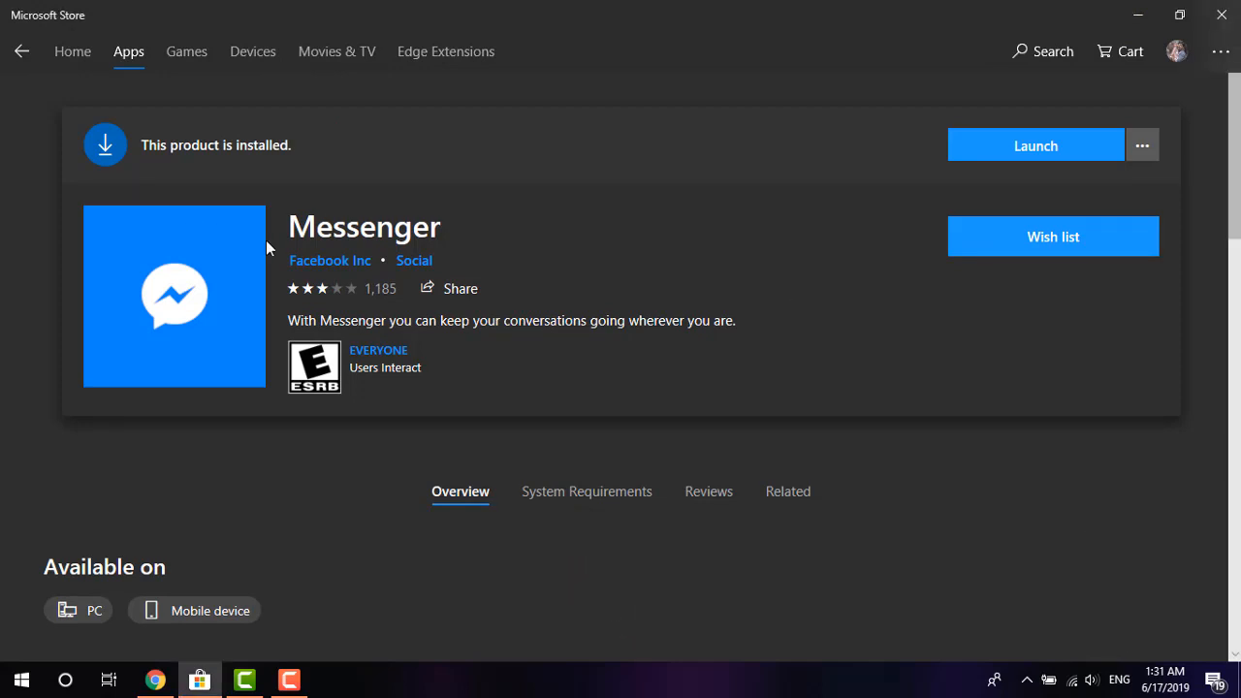
mouse_move(841, 268)
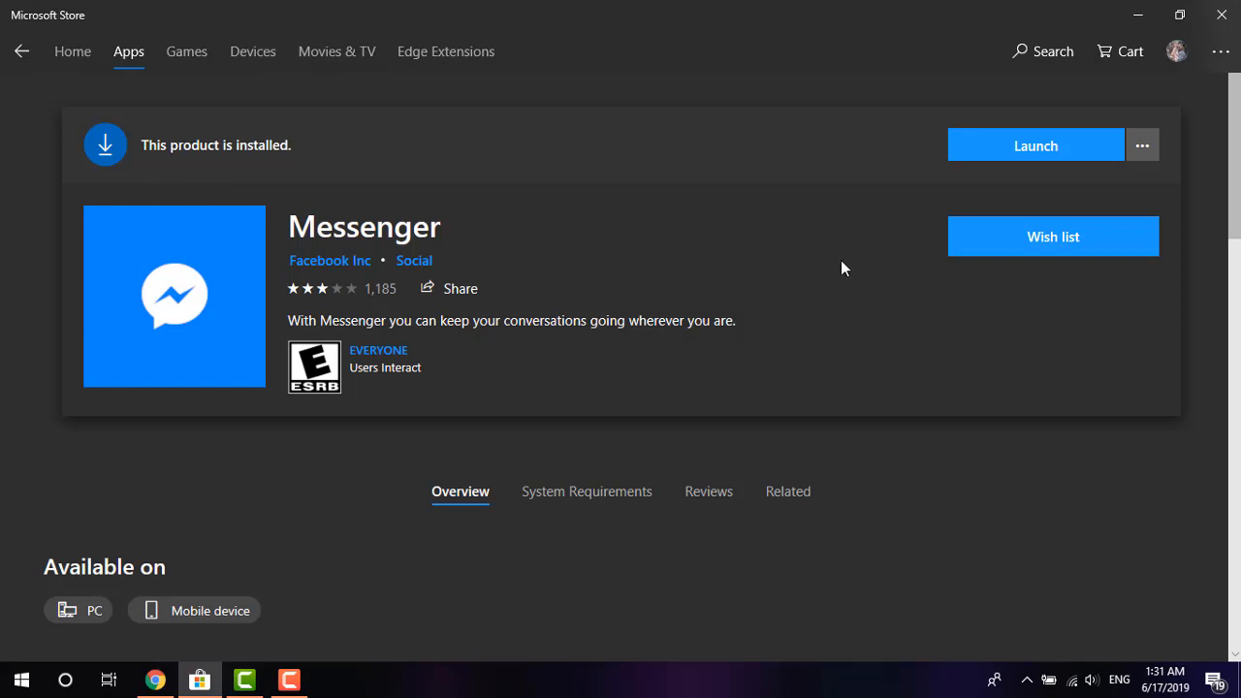
- Launch the newly installed Messenger app from its product page
click(1035, 145)
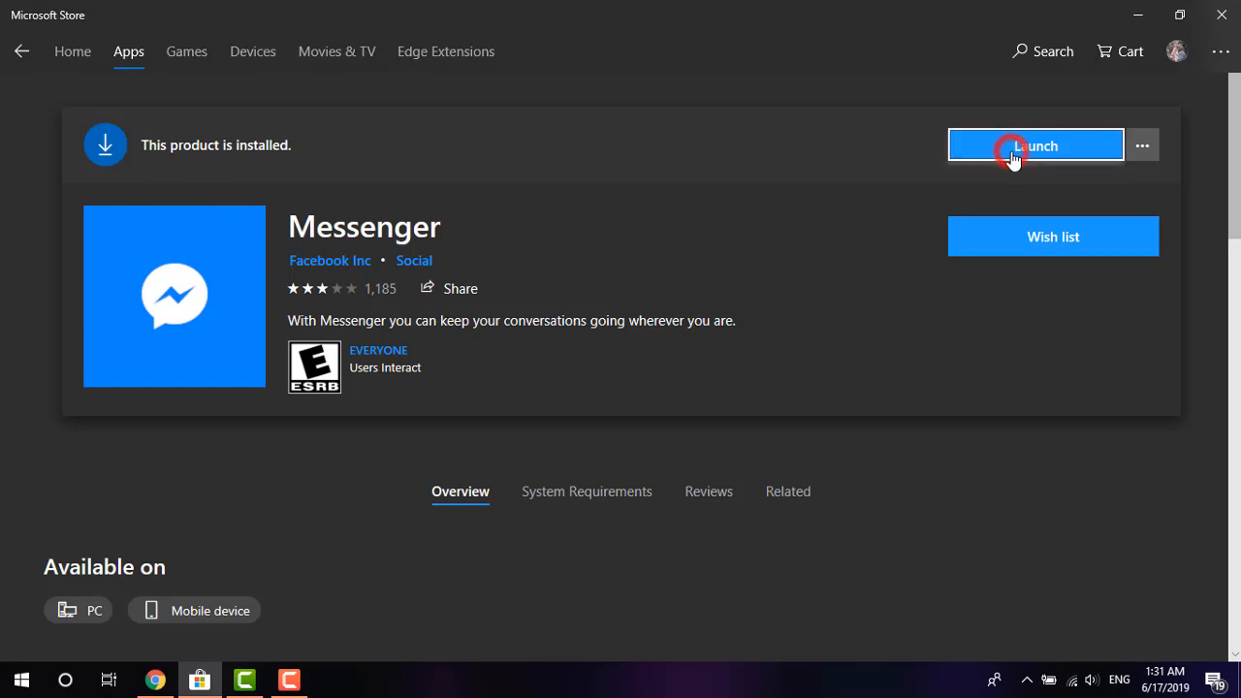
click(1035, 145)
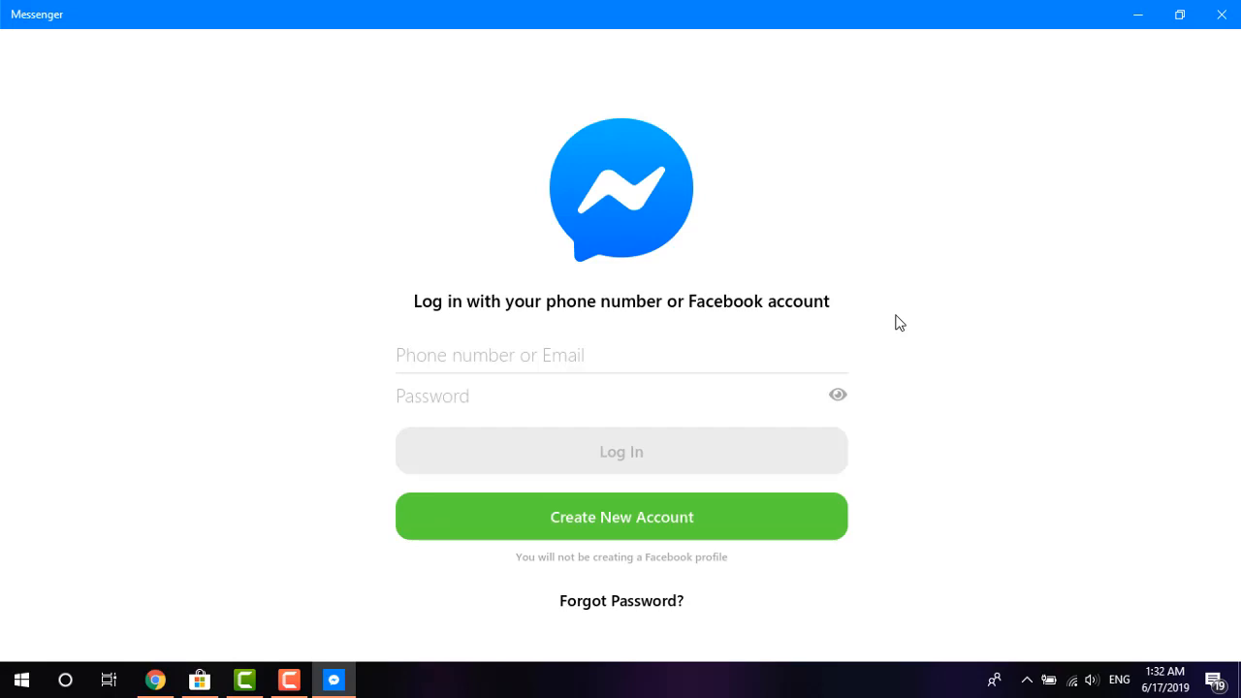
- Fill in the Facebook email and password and submit the login
click(489, 355)
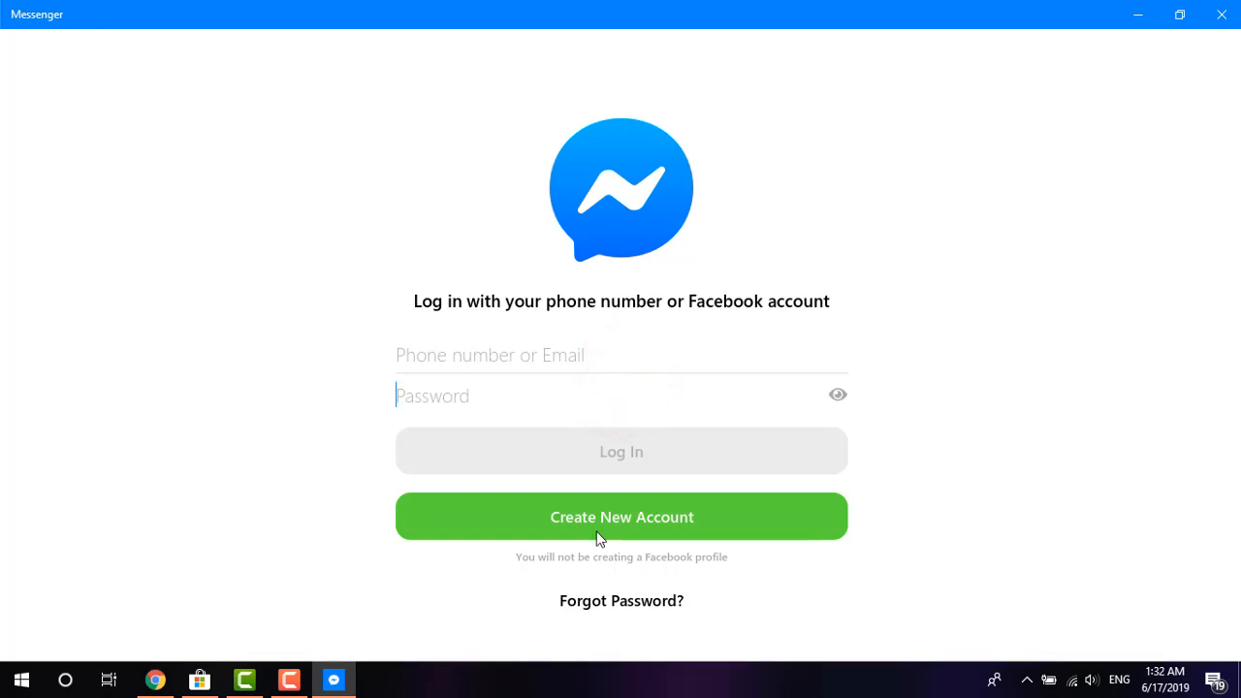
mouse_move(604, 538)
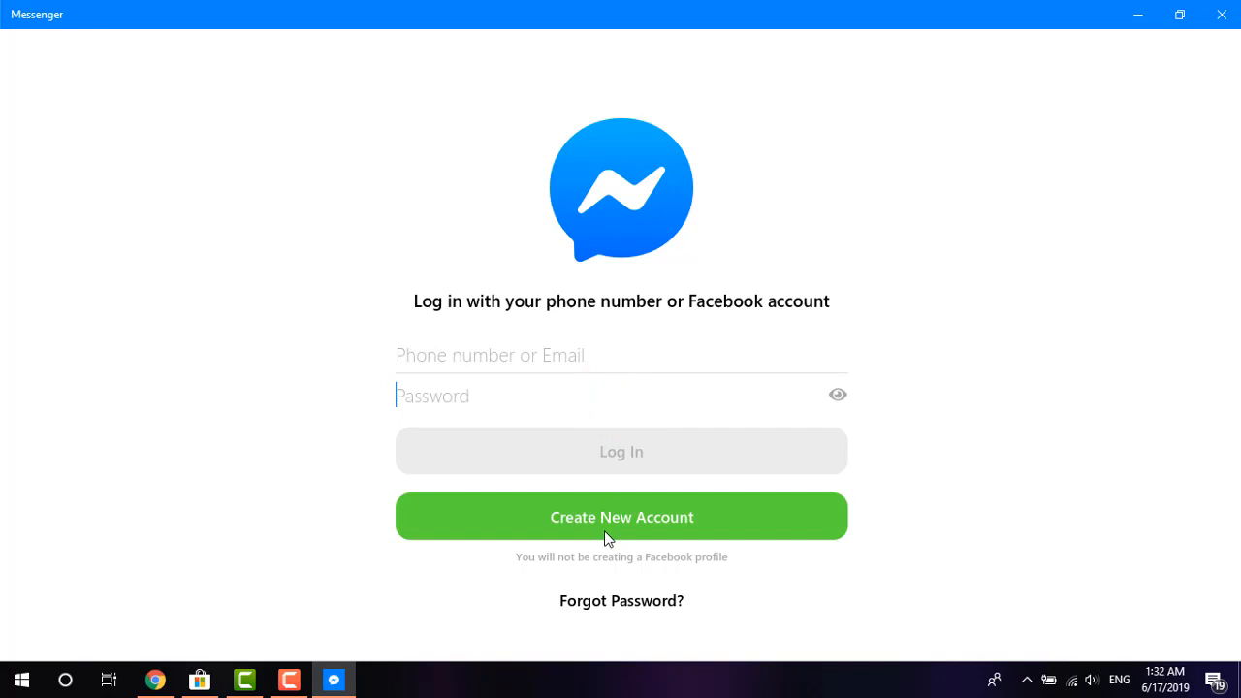
mouse_move(608, 507)
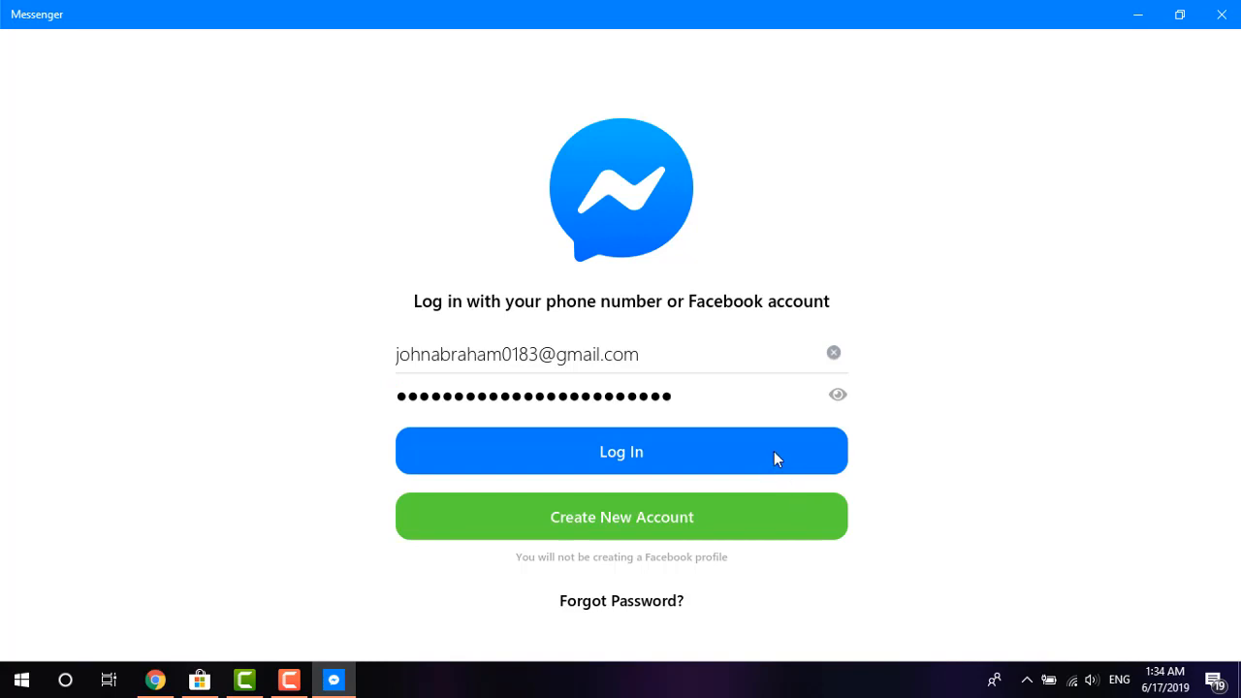
click(620, 450)
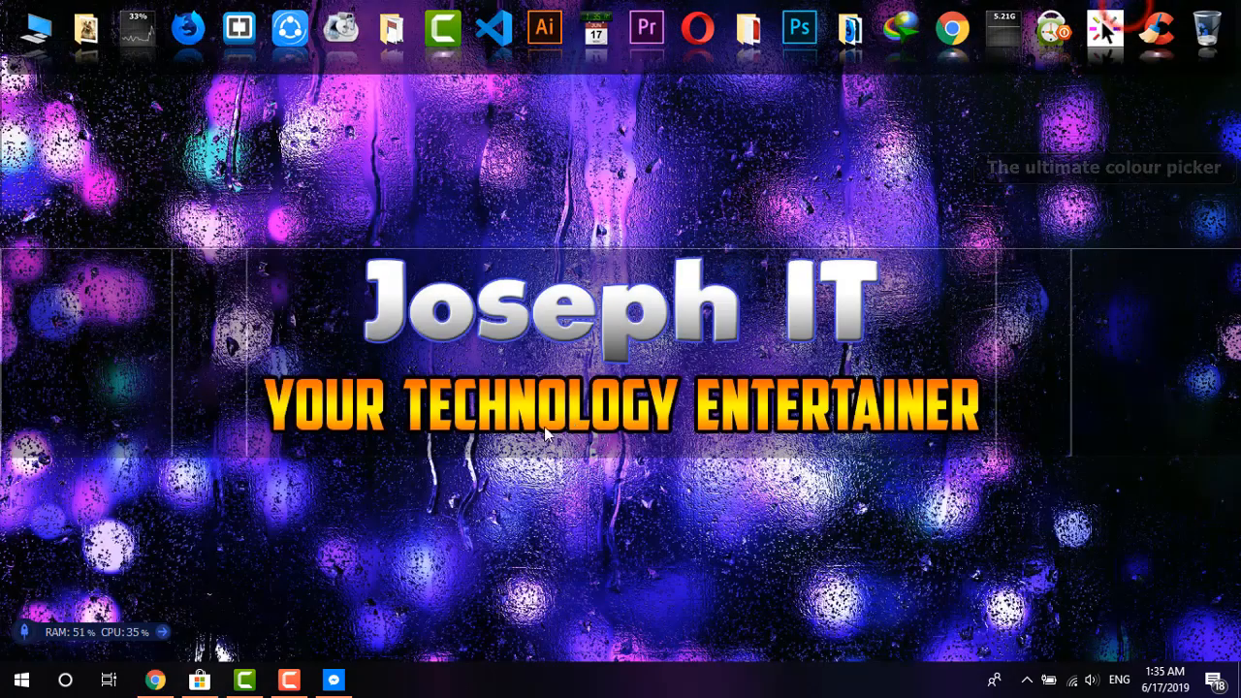
mouse_move(566, 503)
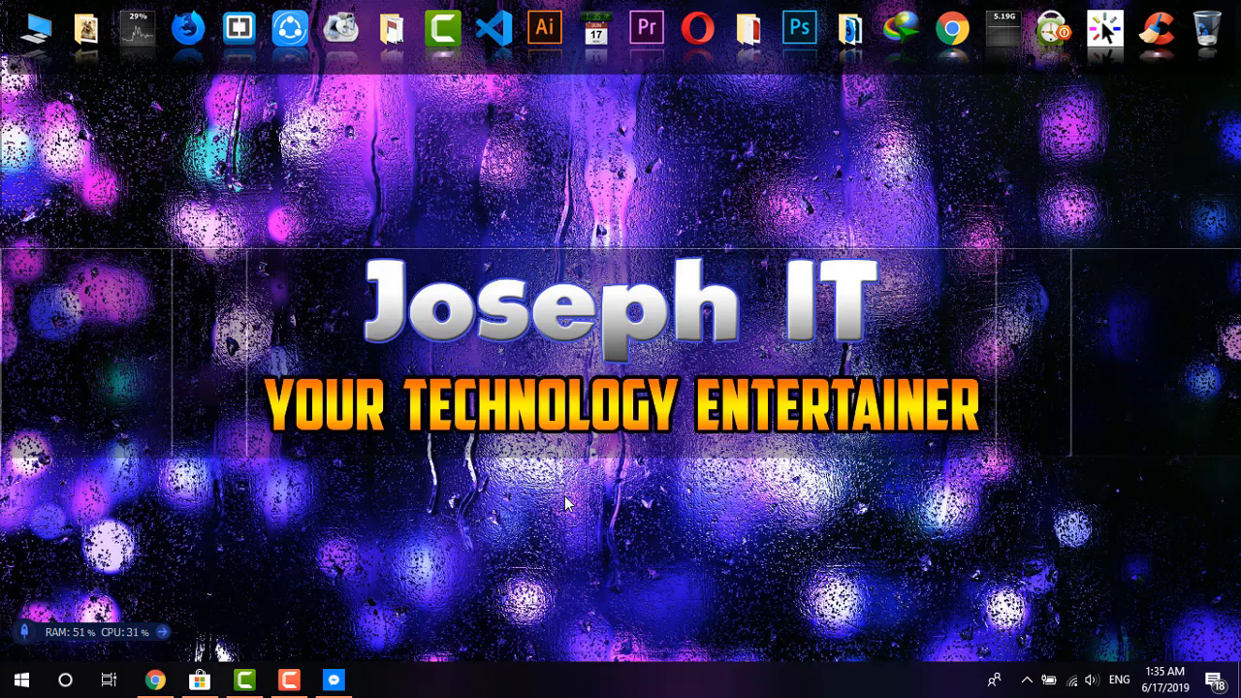
- Show the Start menu with Messenger listed under Recently added
click(20, 679)
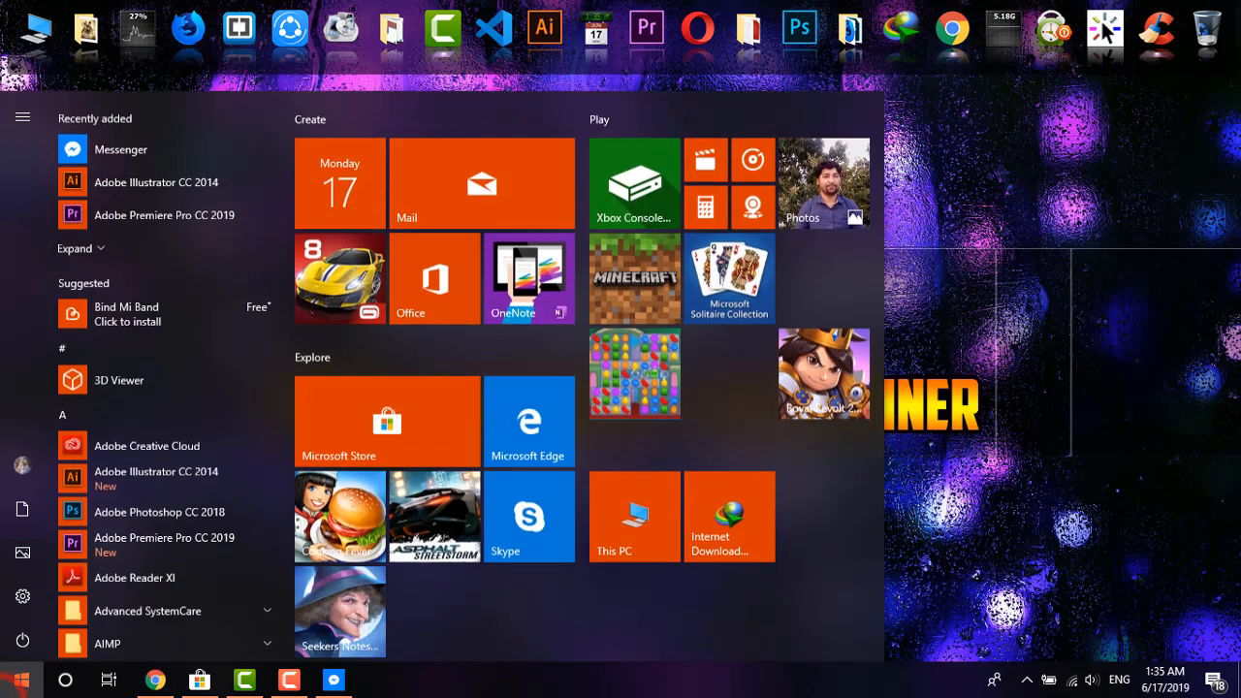